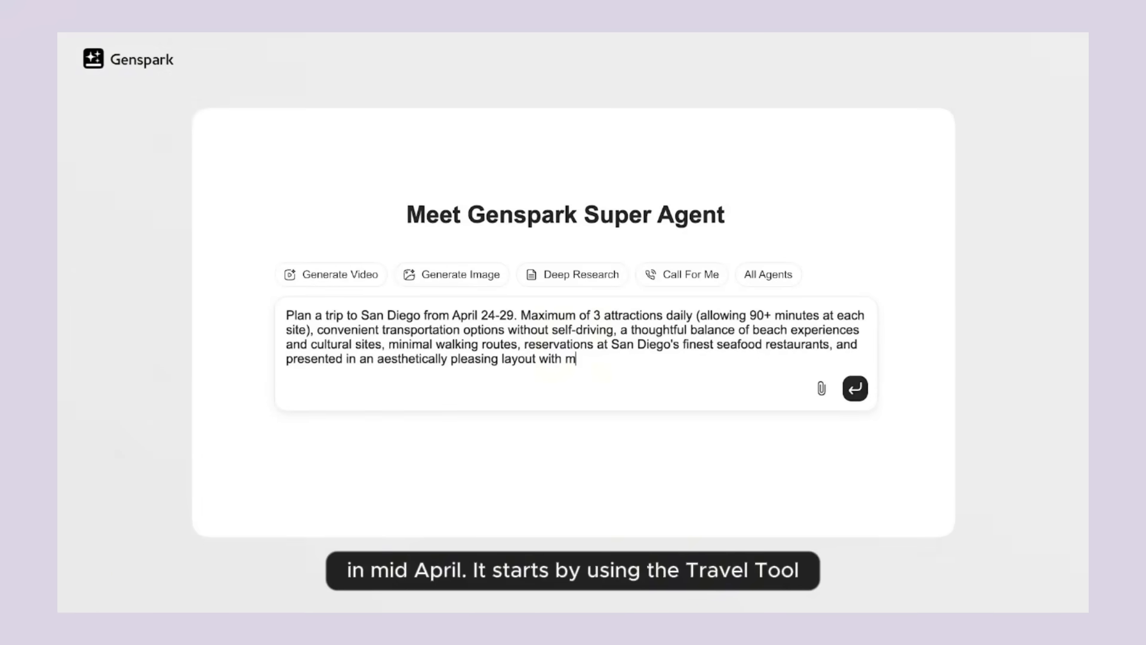
# Step: Generate the San Diego itinerary and have the AI call Peohe's for a dinner reservation
pyautogui.click(854, 389)
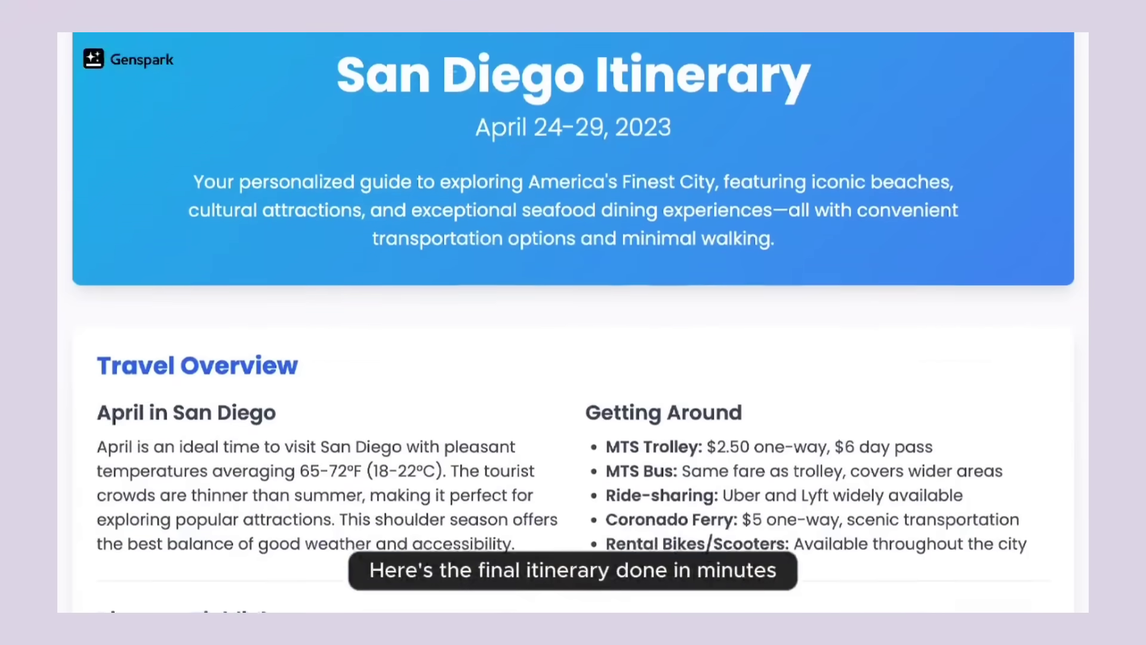
pyautogui.scroll(-3)
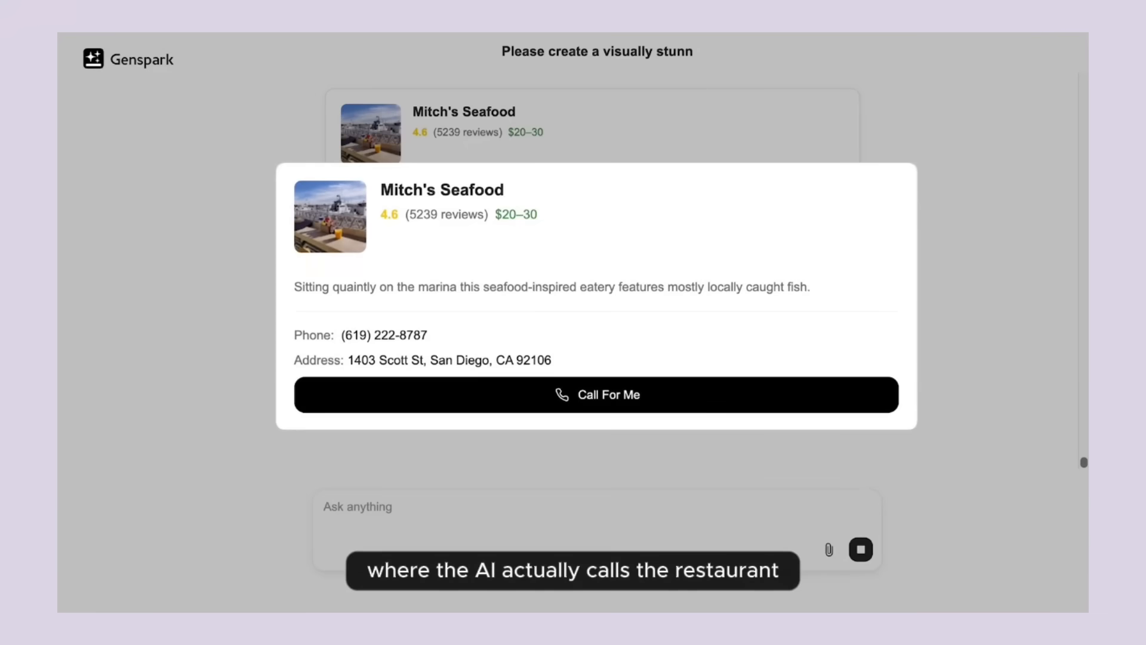
pyautogui.click(596, 394)
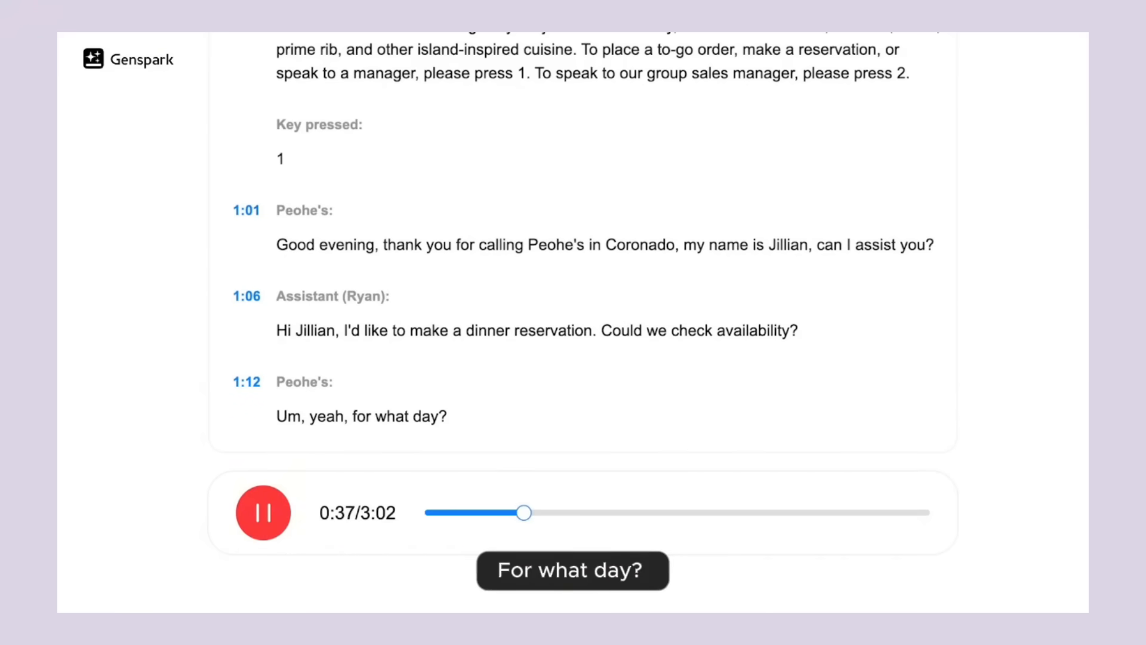
# Step: Drag the call recording slider forward to hear more of the Peohe's reservation call
pyautogui.moveTo(525, 513); pyautogui.dragTo(617, 512)
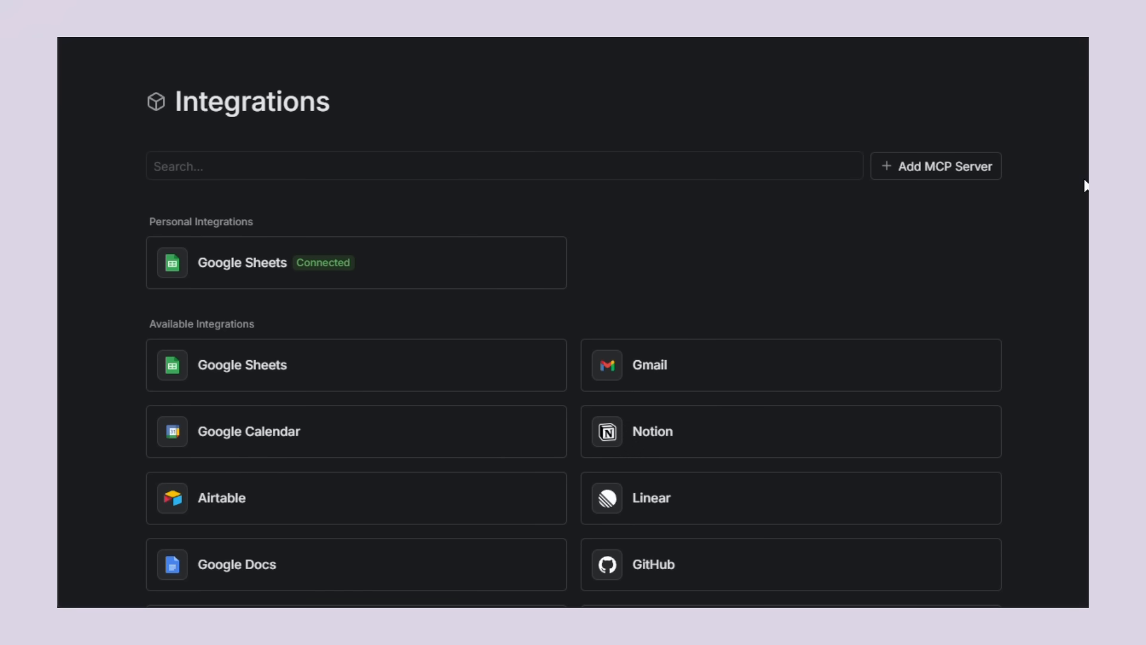
pyautogui.scroll(-3)
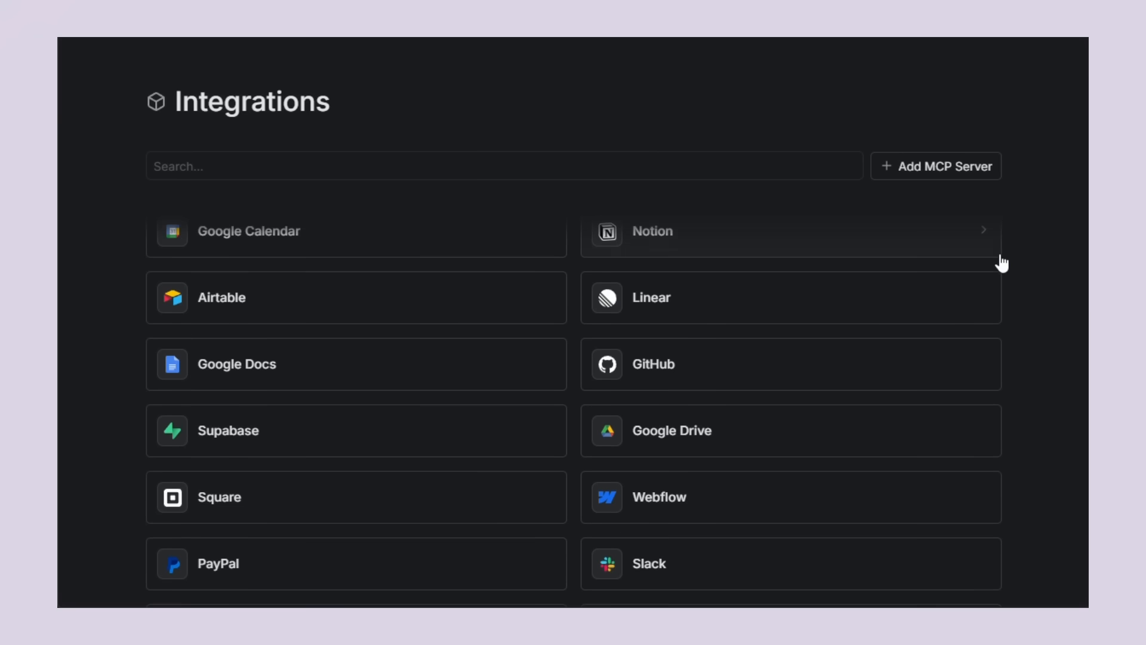
pyautogui.scroll(-3)
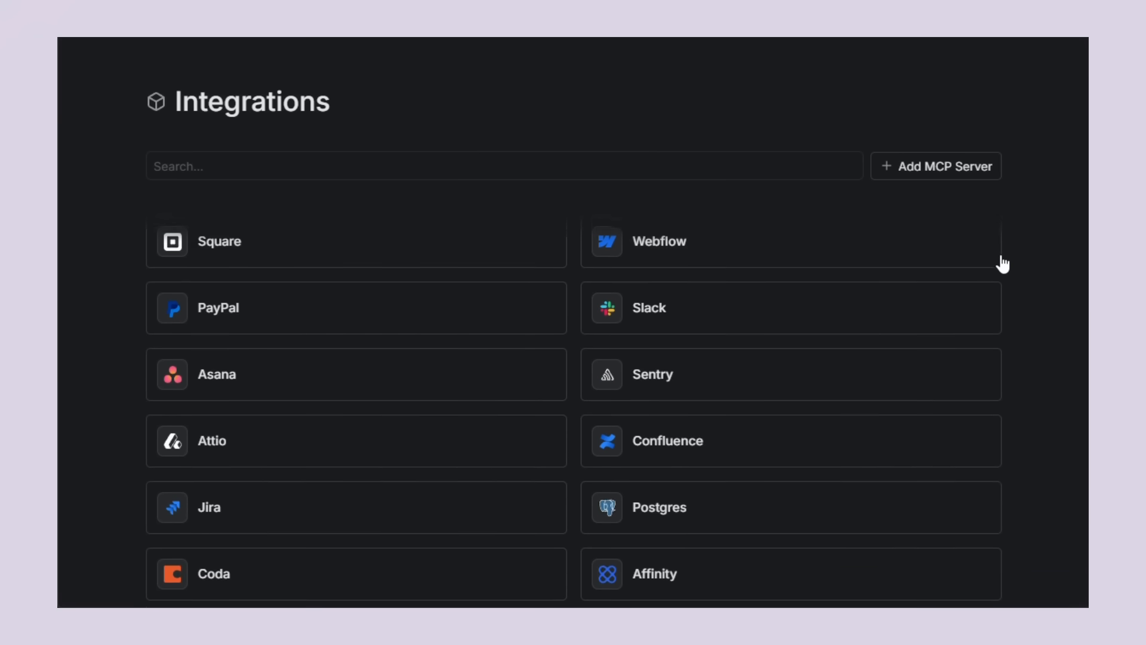
pyautogui.scroll(-3)
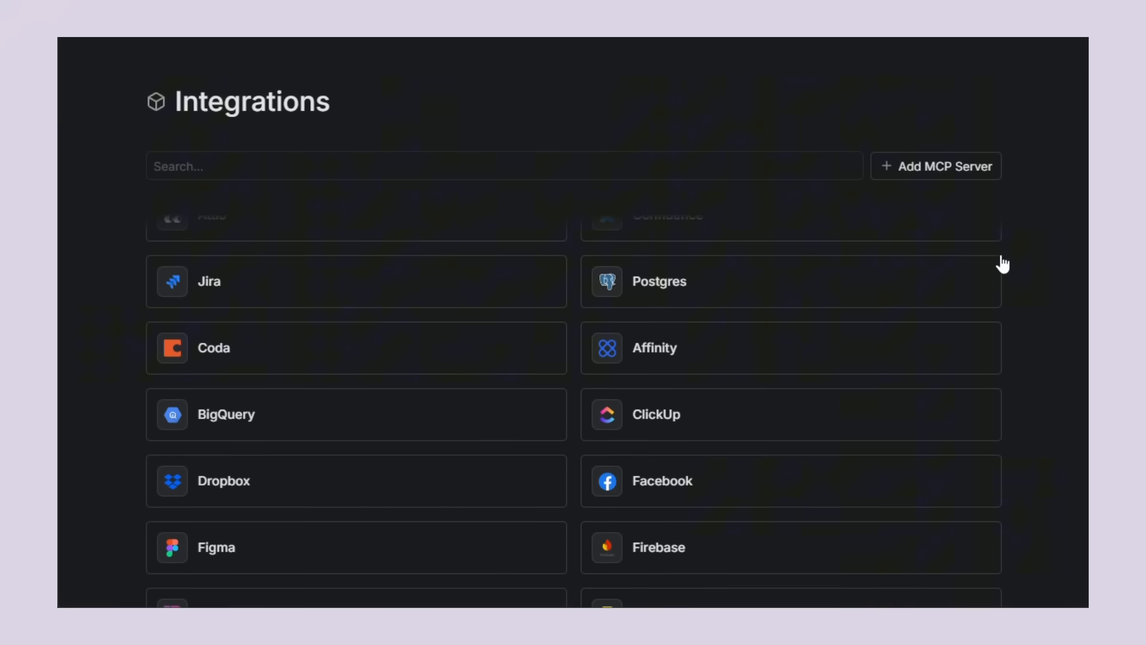
pyautogui.scroll(-3)
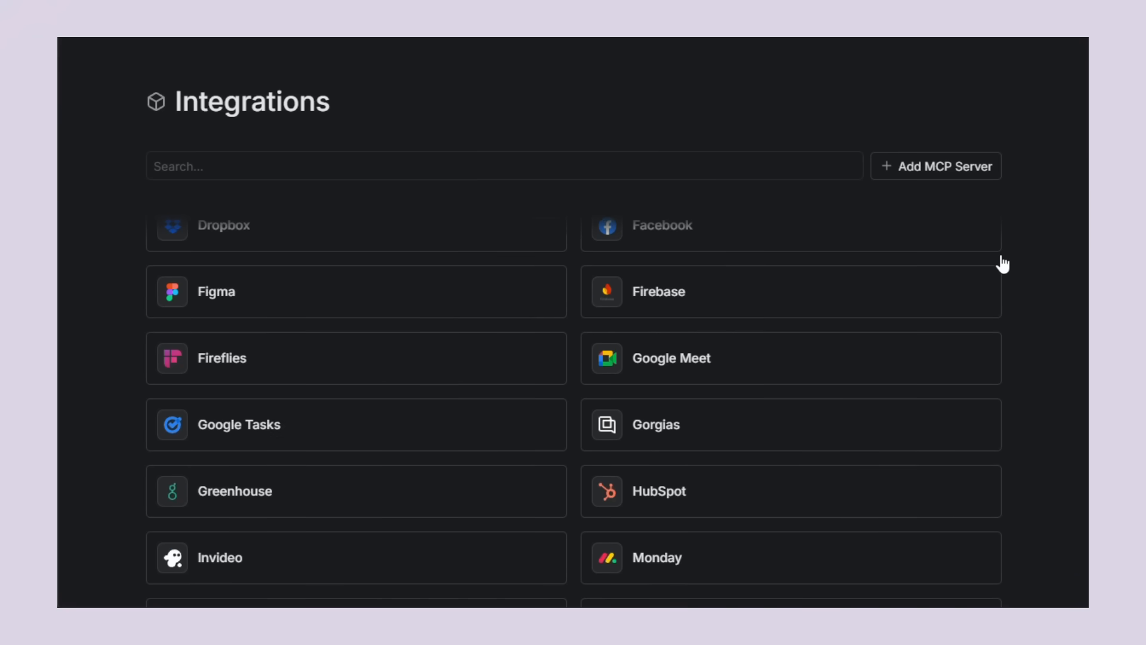
pyautogui.scroll(-3)
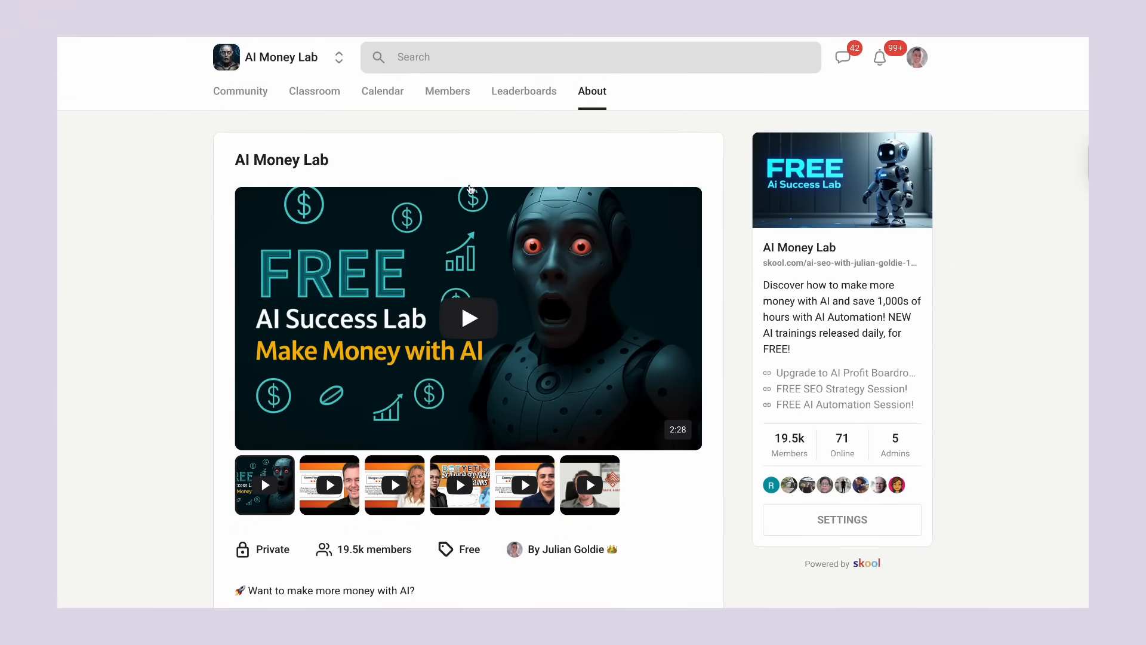
pyautogui.moveTo(420, 224)
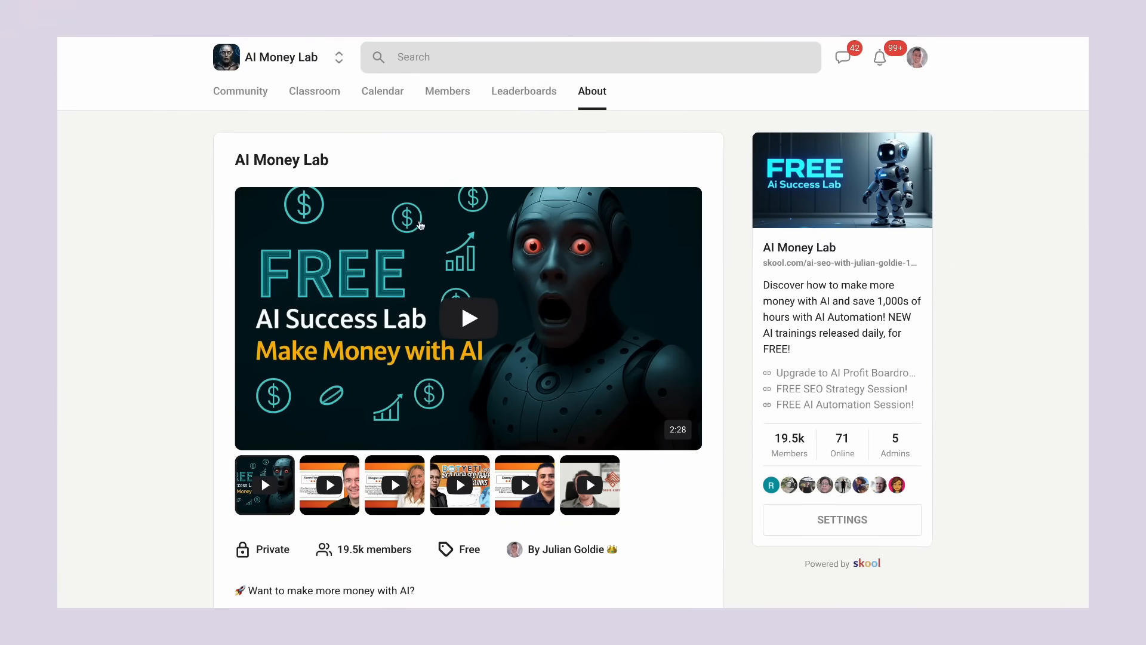
# Step: Go from Community to Classroom and open the FREE: Learn AI Automation Course
pyautogui.click(240, 91)
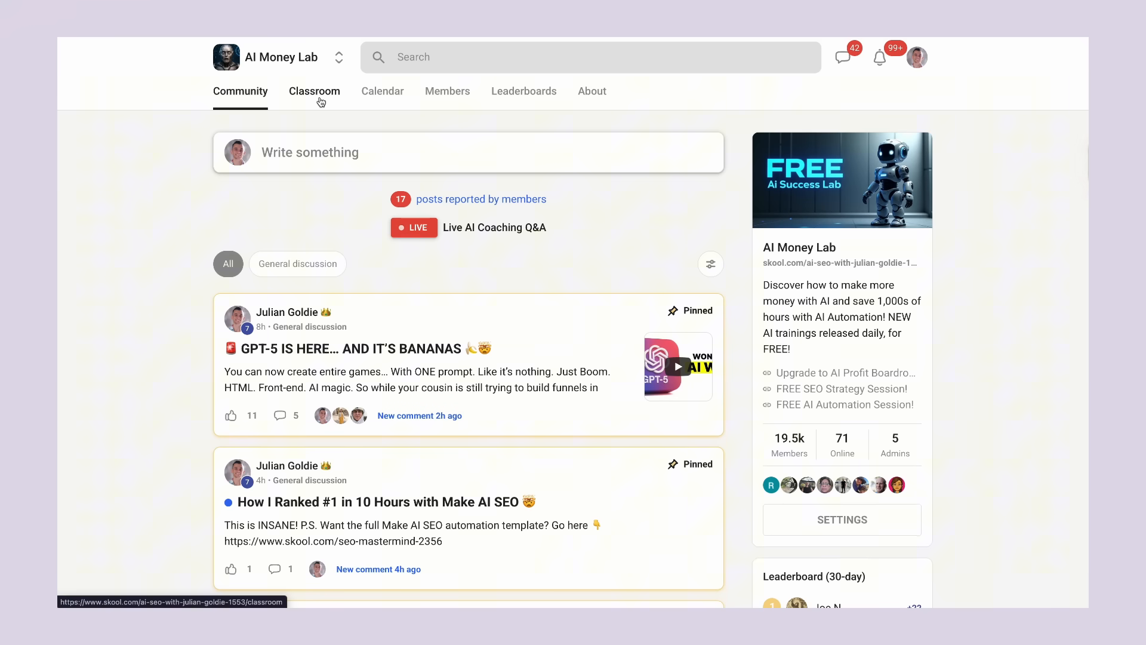
pyautogui.click(314, 91)
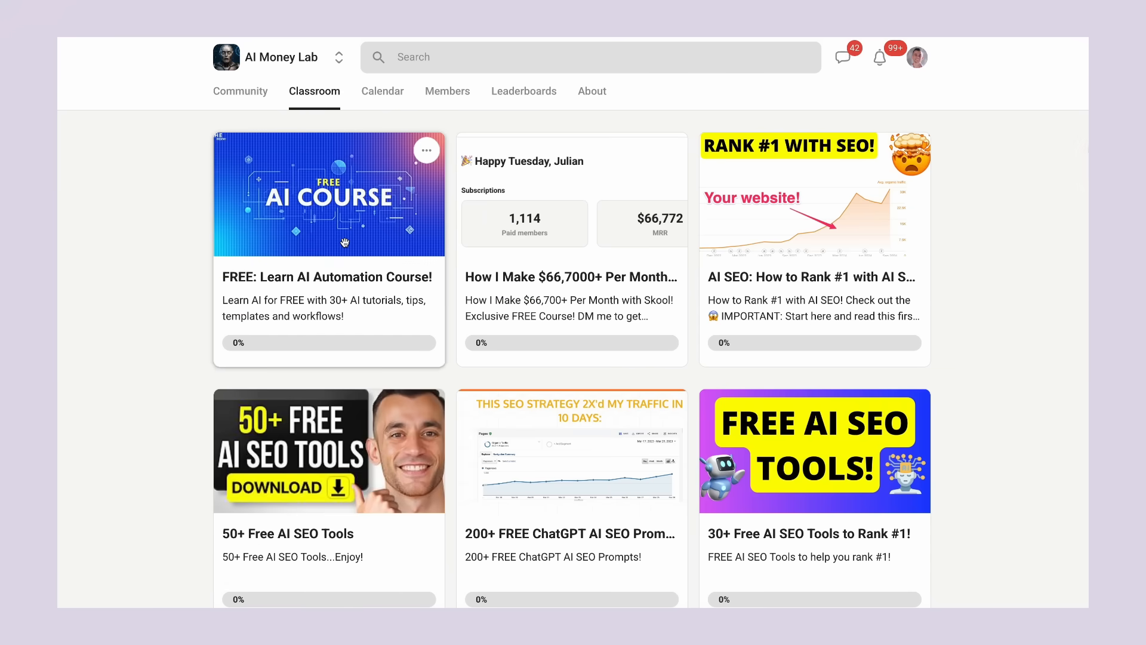
pyautogui.click(329, 196)
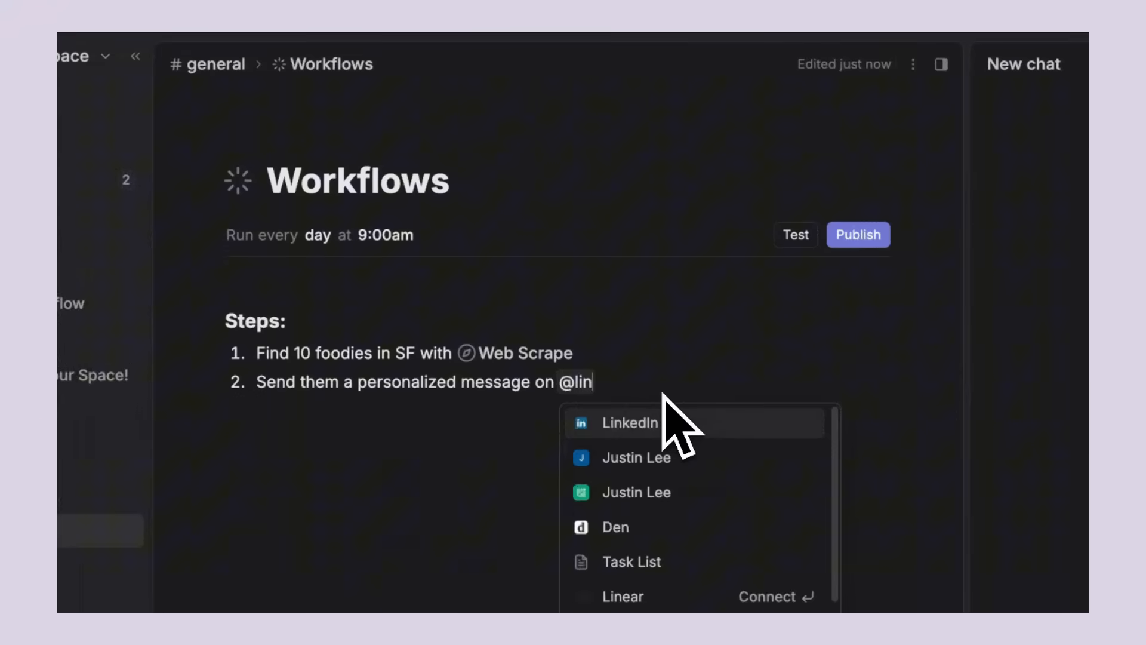
# Step: Set LinkedIn as the messaging integration, test-run the workflow, then start a new chat request
pyautogui.click(629, 422)
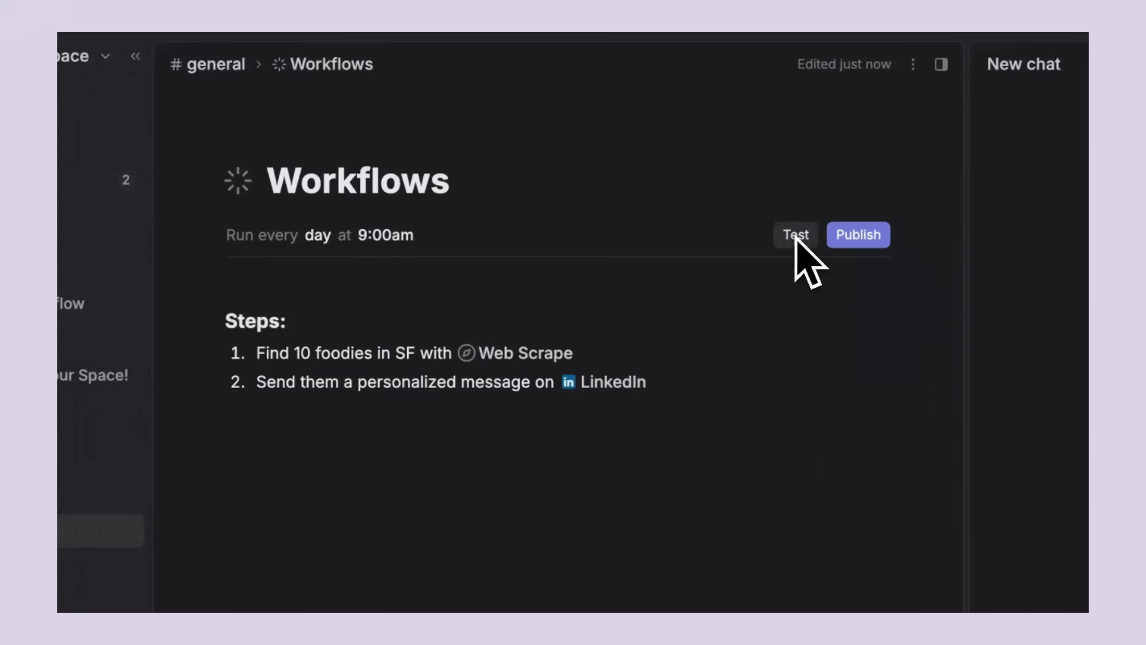
pyautogui.click(795, 234)
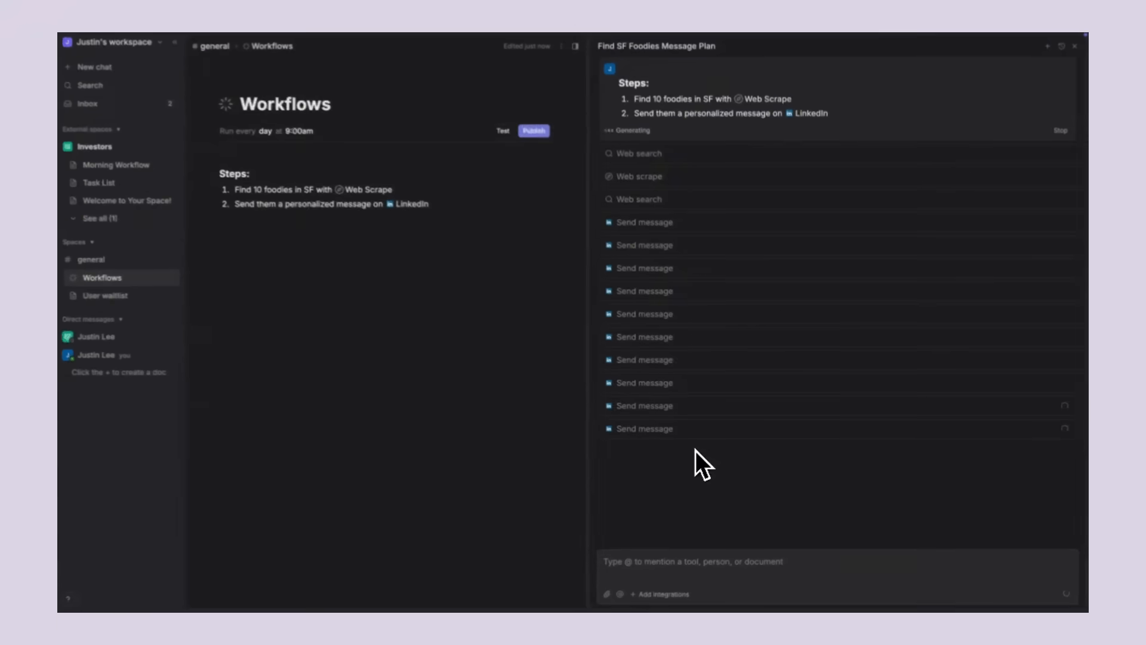
pyautogui.click(94, 146)
pyautogui.write('Please a')
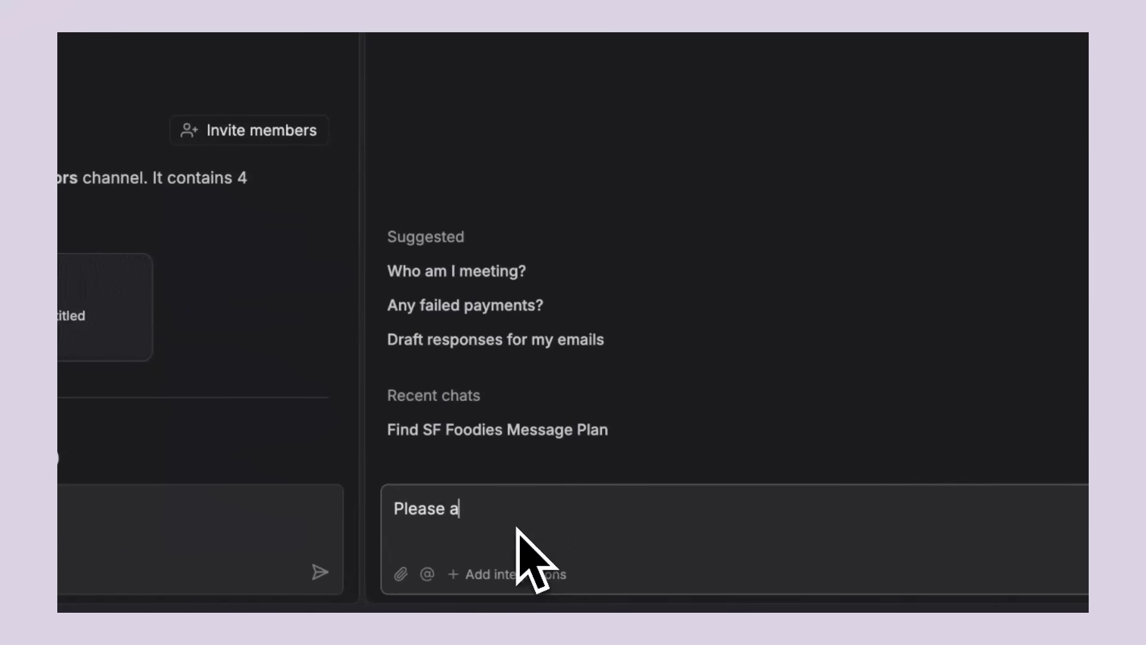
pyautogui.write('ction the task for')
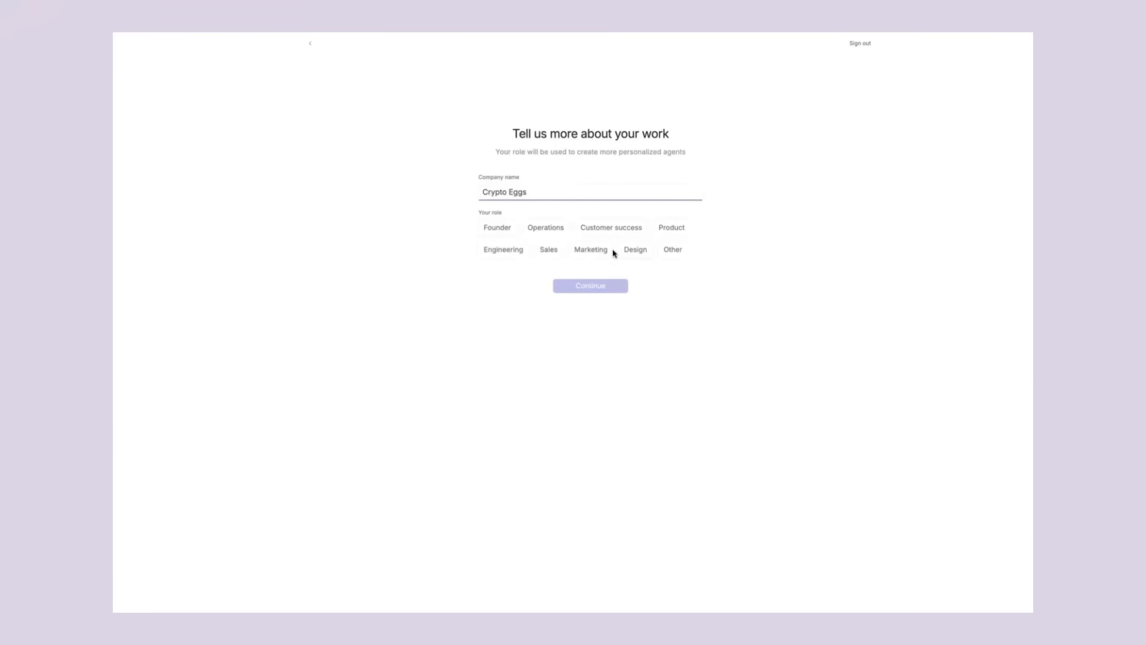
# Step: Choose a work role, mark Slack, pick the Company Summary agent, then add an item in general
pyautogui.click(591, 285)
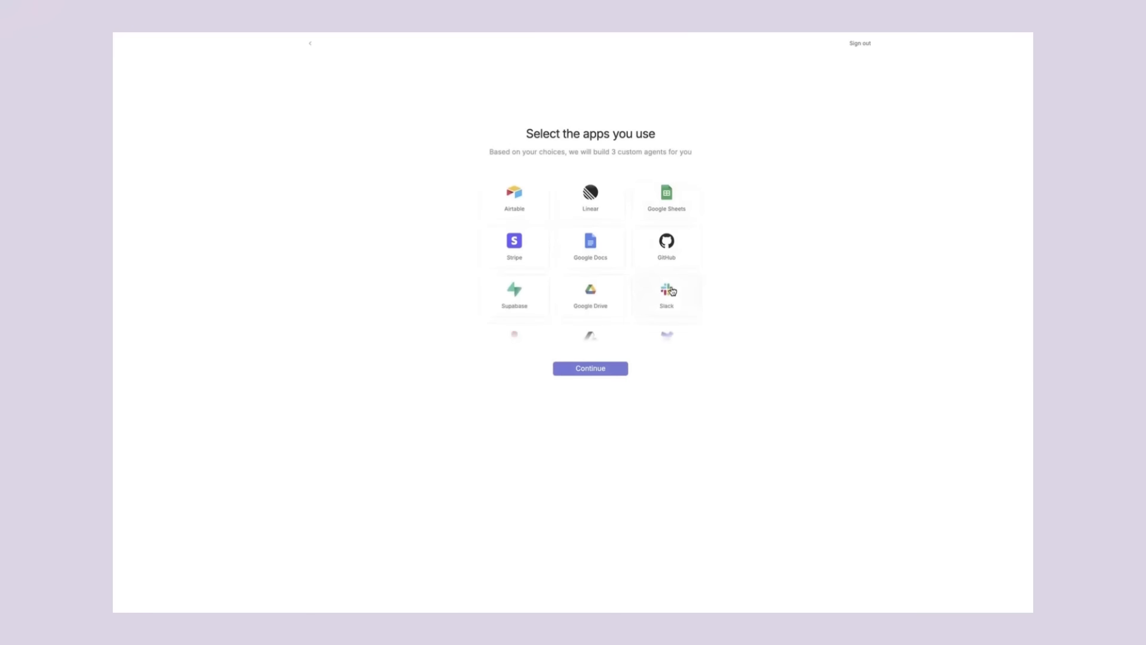
pyautogui.click(590, 368)
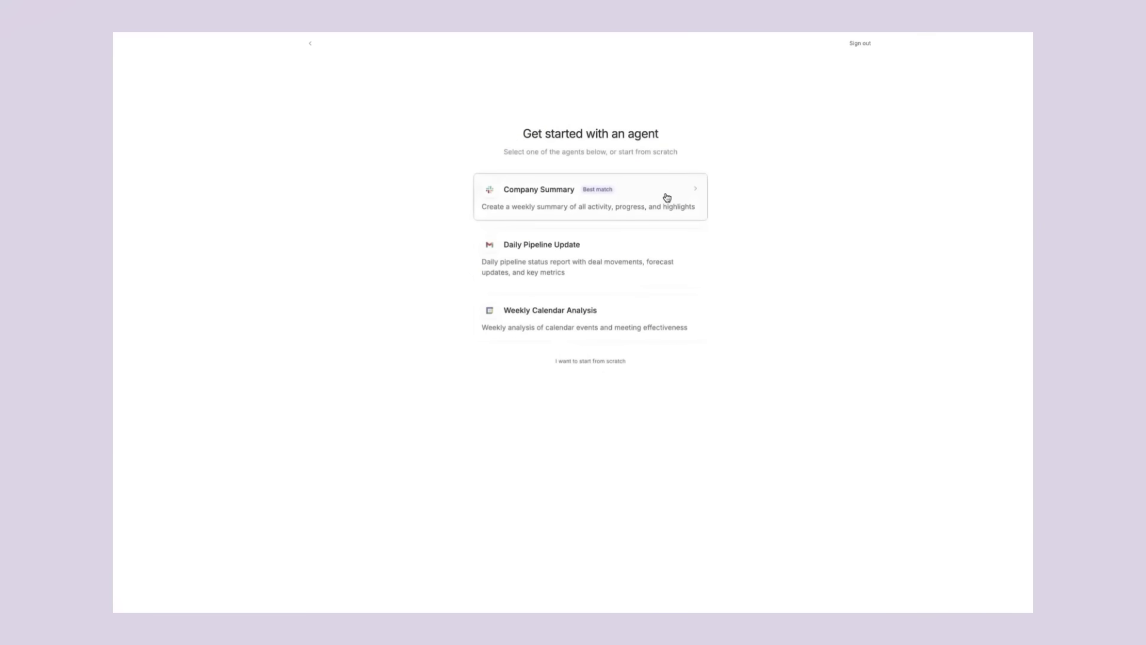
pyautogui.click(590, 197)
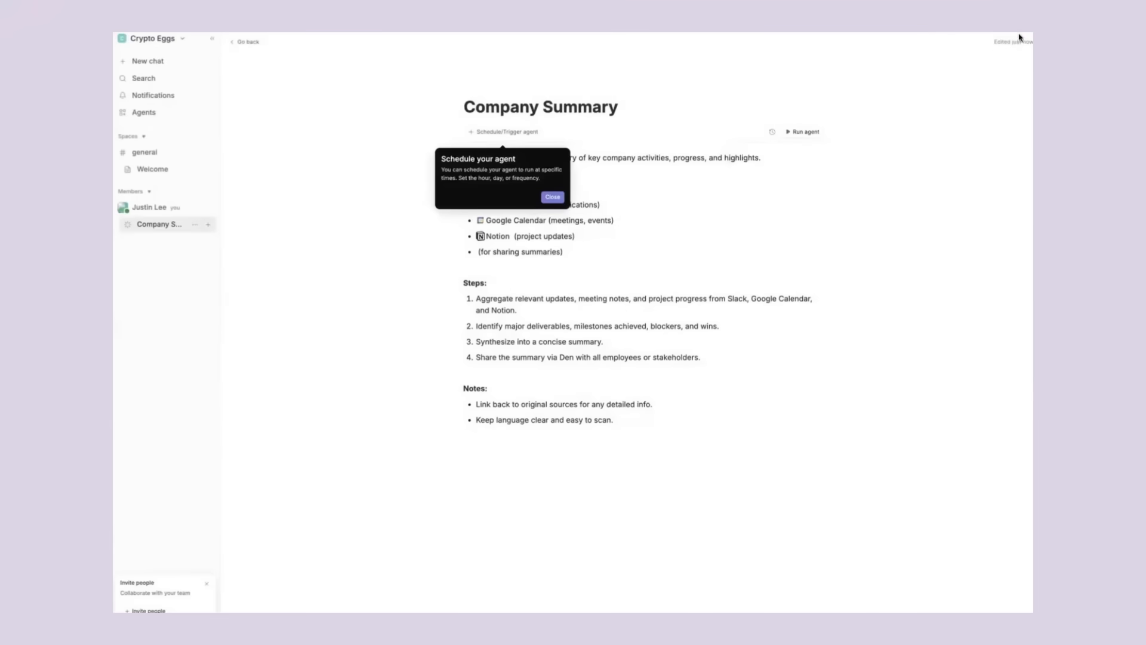
pyautogui.click(552, 197)
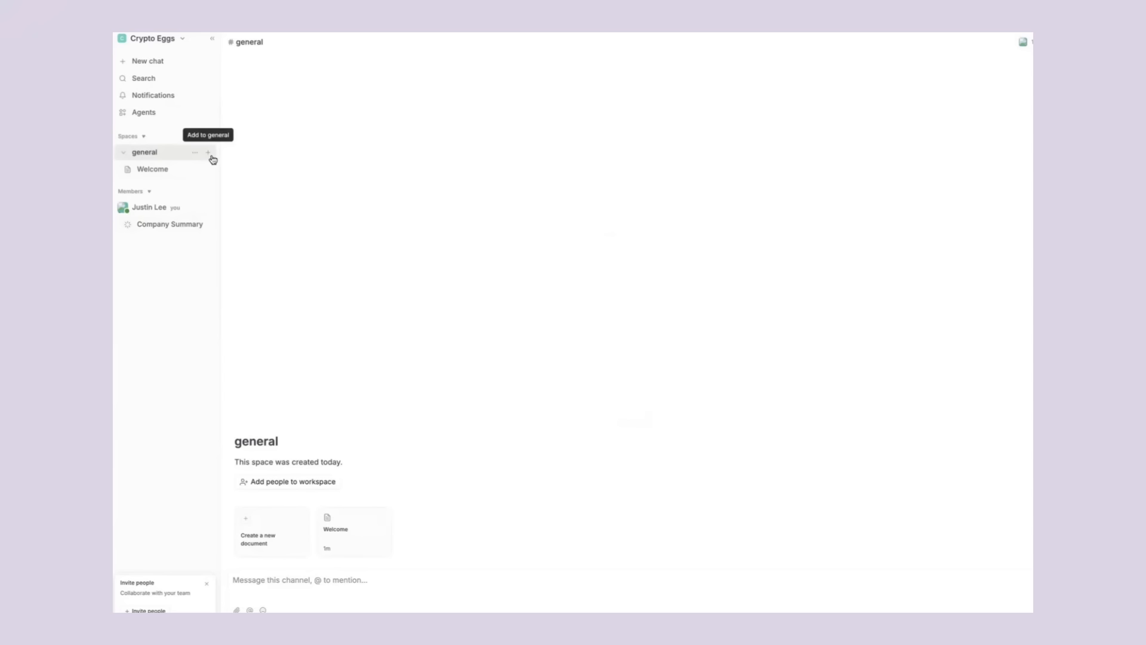
pyautogui.click(208, 152)
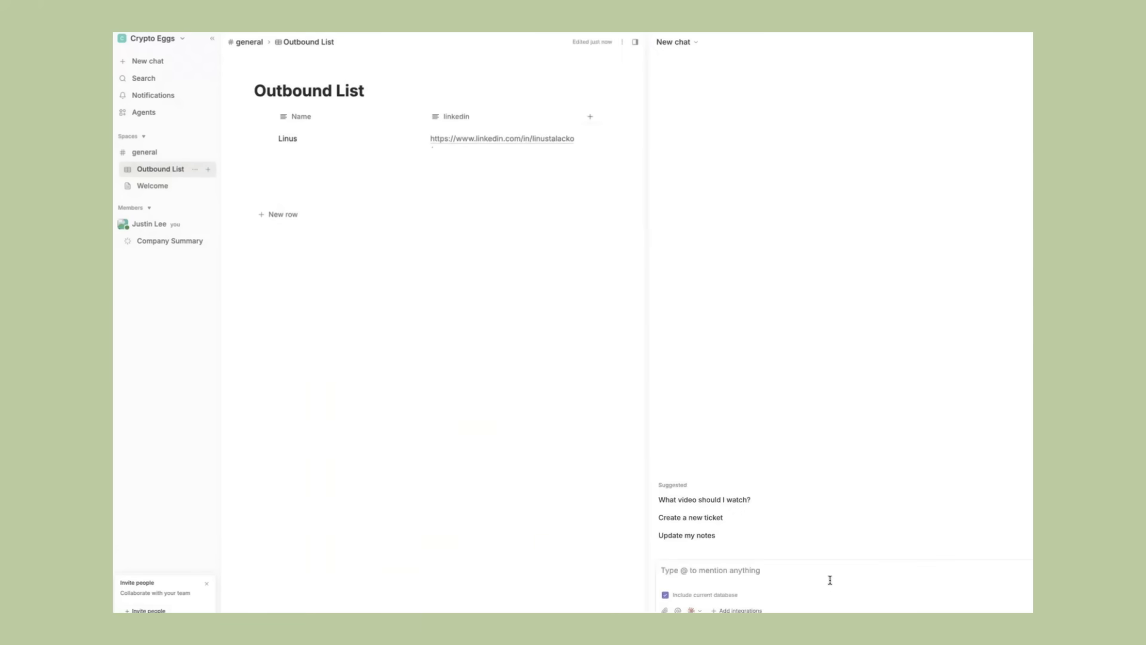
# Step: Have the agent add 3 mock rows to Outbound List, then run the Poem column
pyautogui.write('Add 3 mock rows of data to Outbound List database using the agent')
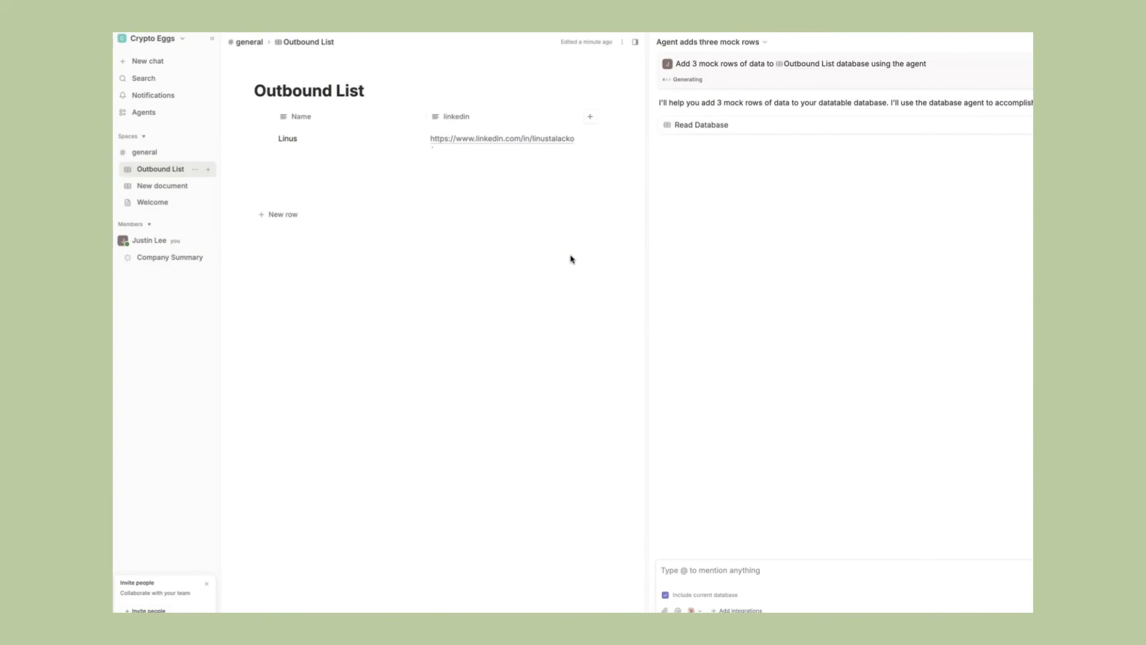
pyautogui.click(589, 116)
pyautogui.write('Use their name and linkedin slug')
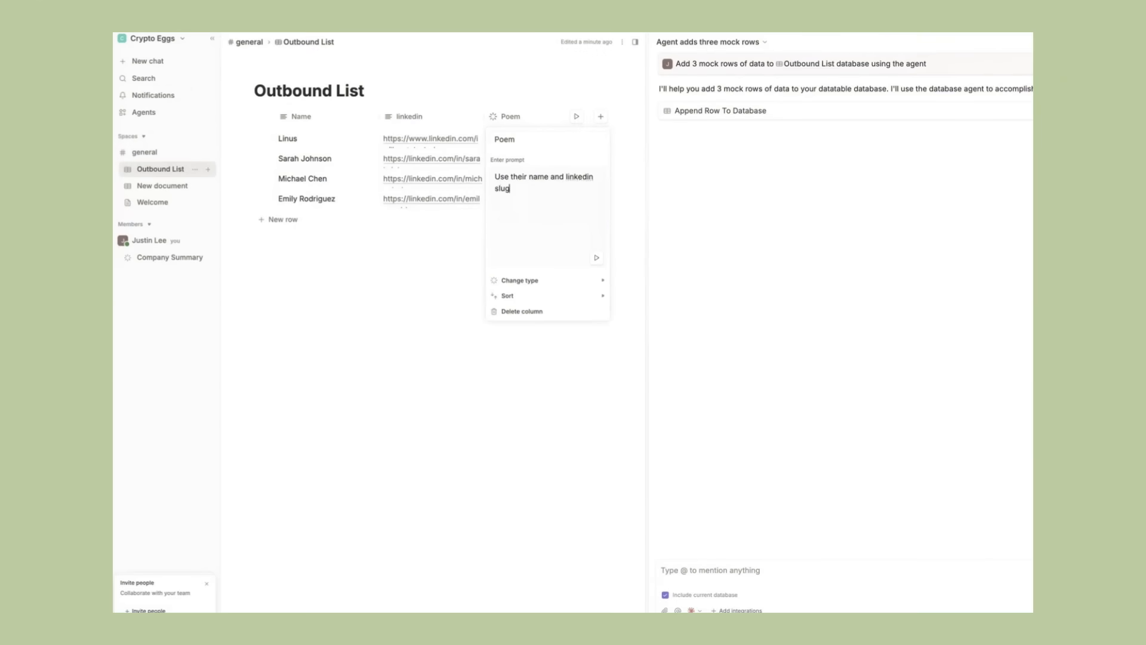
pyautogui.click(597, 258)
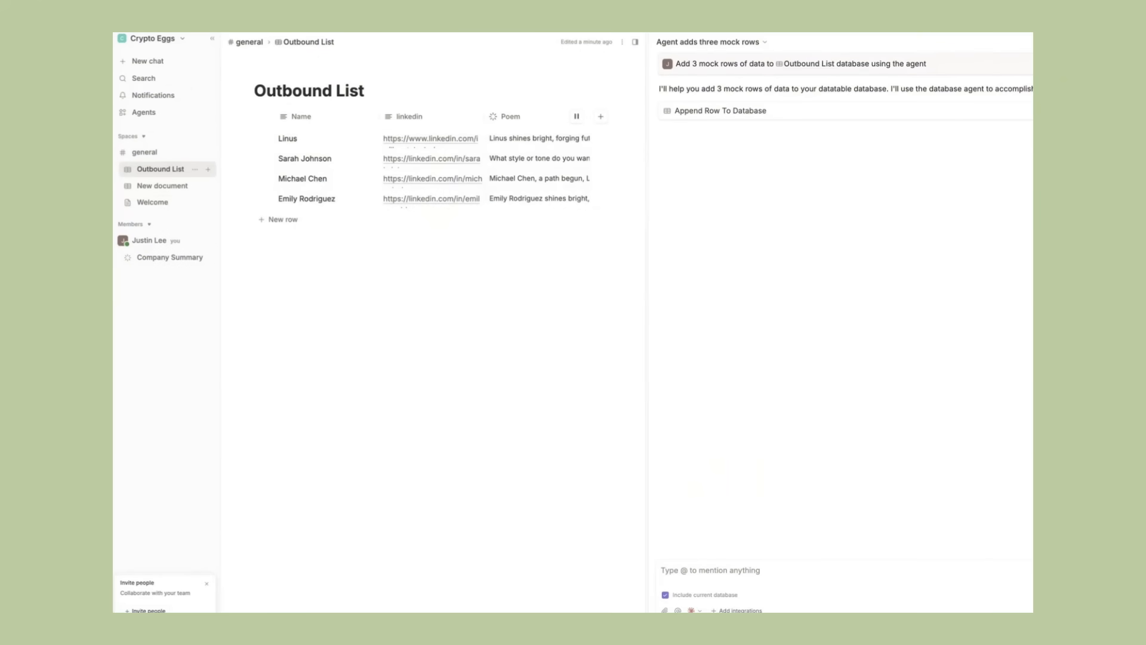
pyautogui.moveTo(831, 565)
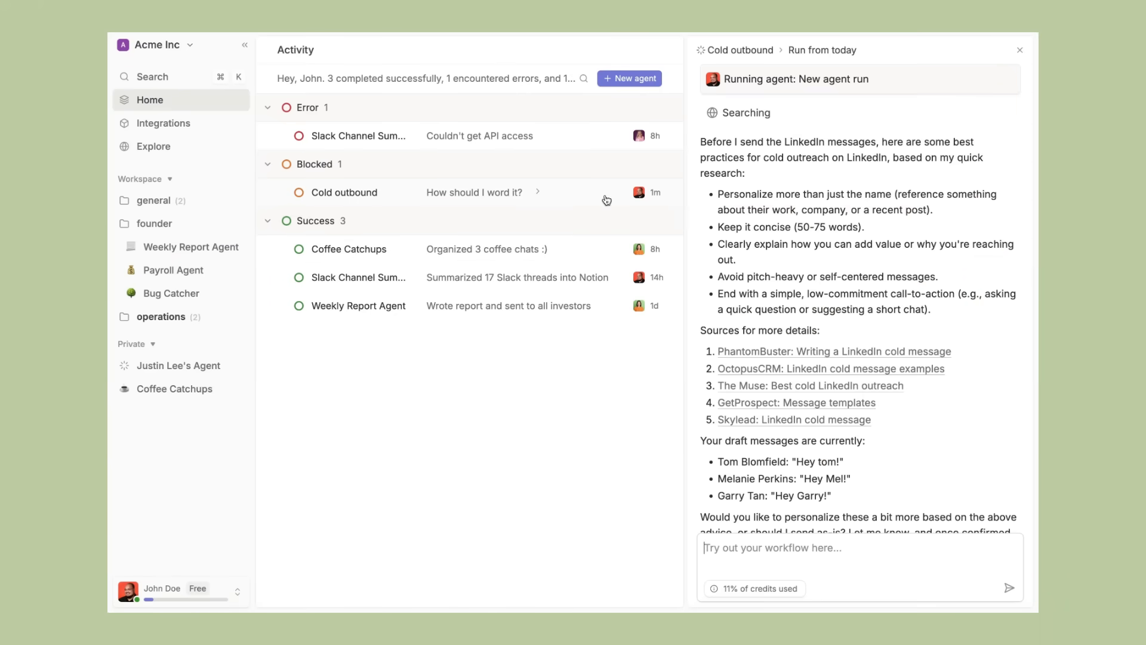
# Step: Type the reply 'Just word it' in the Cold outbound run's chat box
pyautogui.write('Just word it')
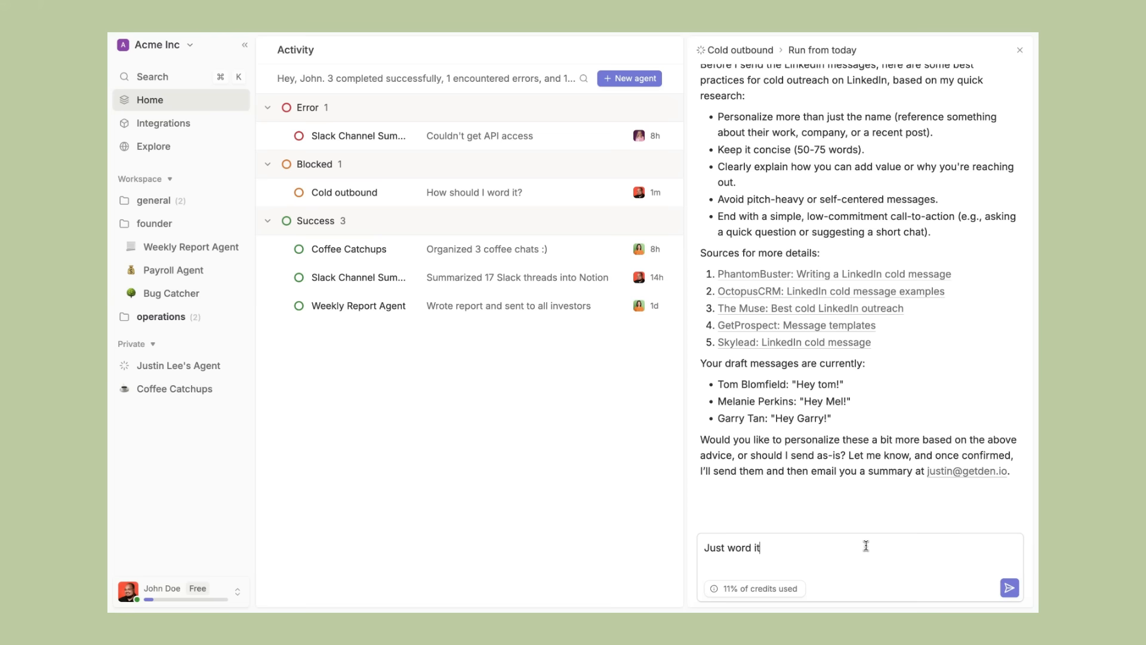